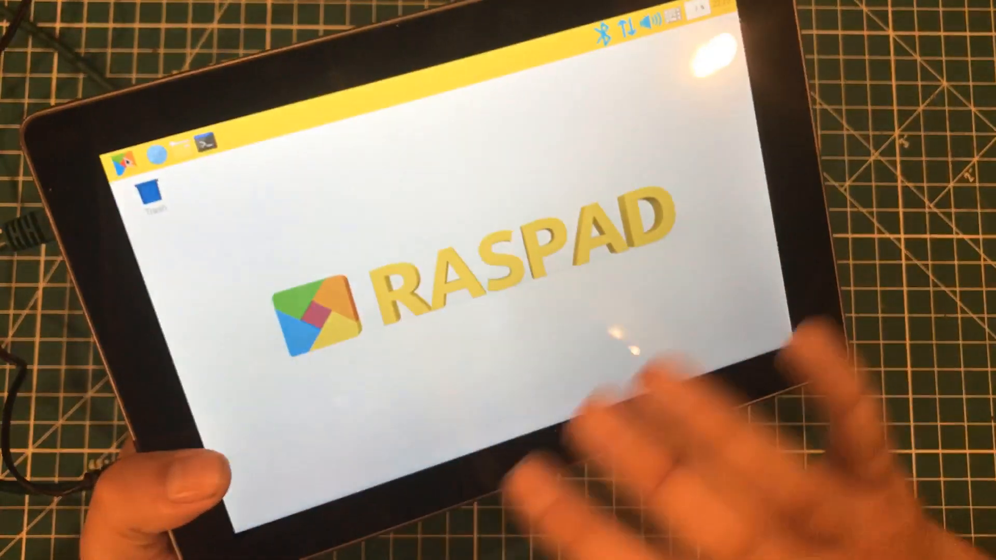
# Open the Raspad app launcher to view installed apps, then return to the desktop.
pyautogui.click(124, 158)
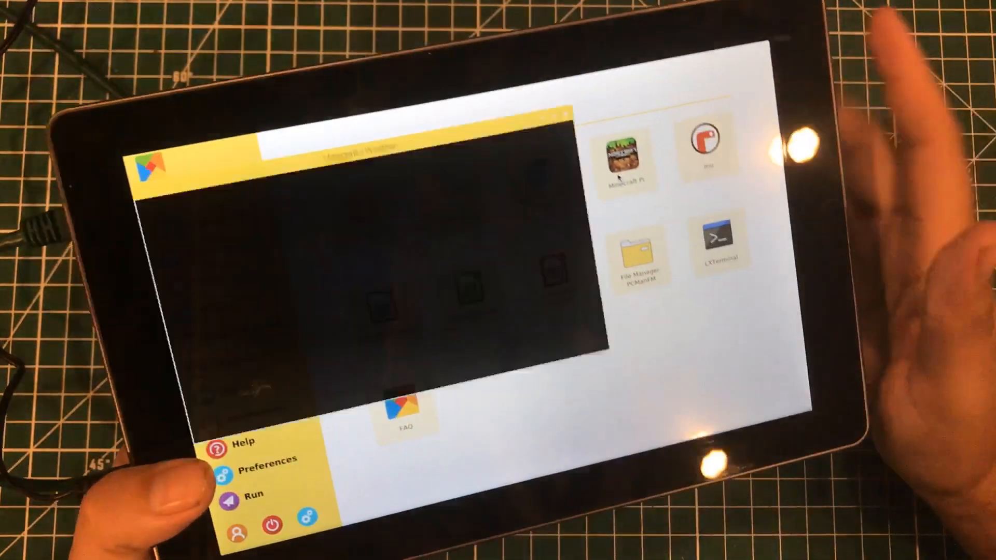
pyautogui.click(627, 150)
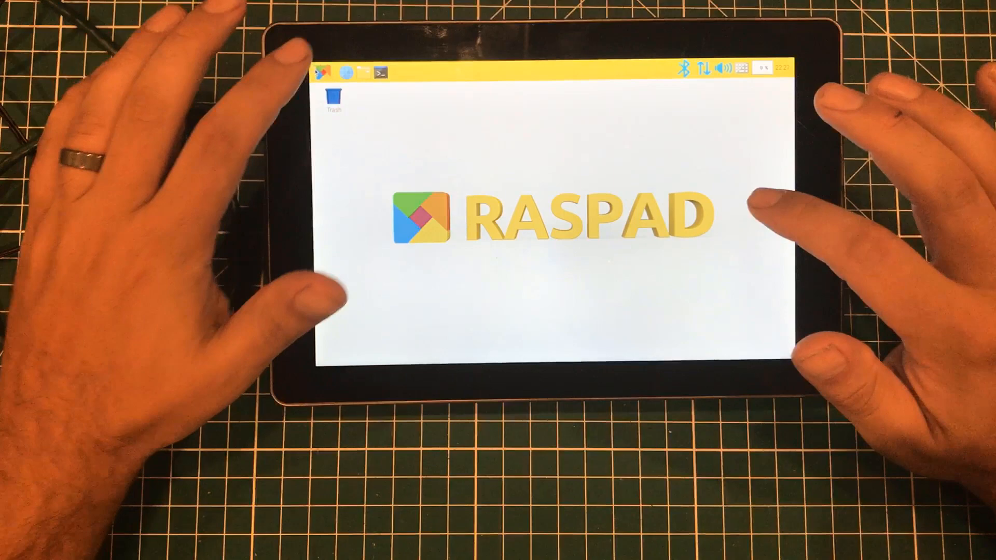
pyautogui.click(320, 71)
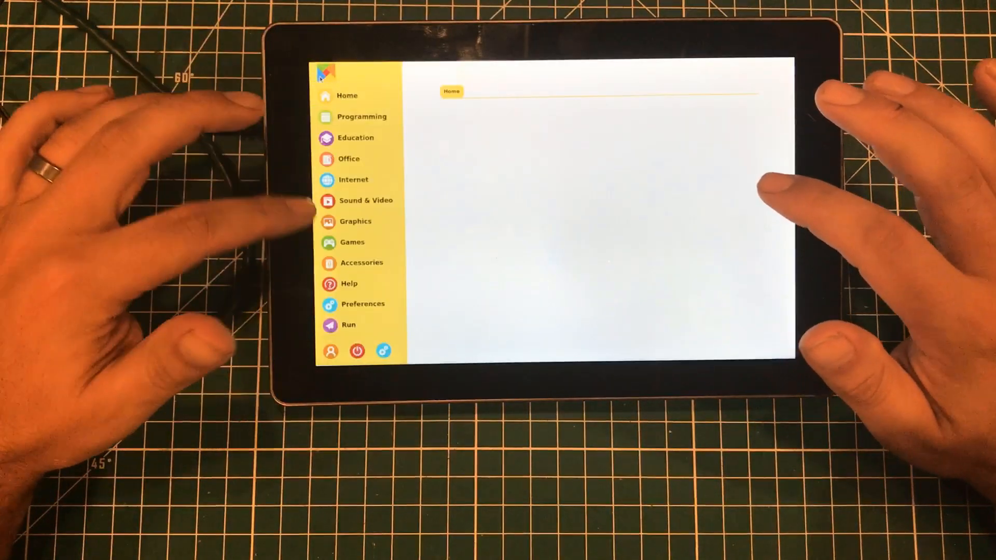
# Show the Programming category, listing Thonny, Geany, Mu, Scratch 3 and Mathematica.
pyautogui.click(347, 96)
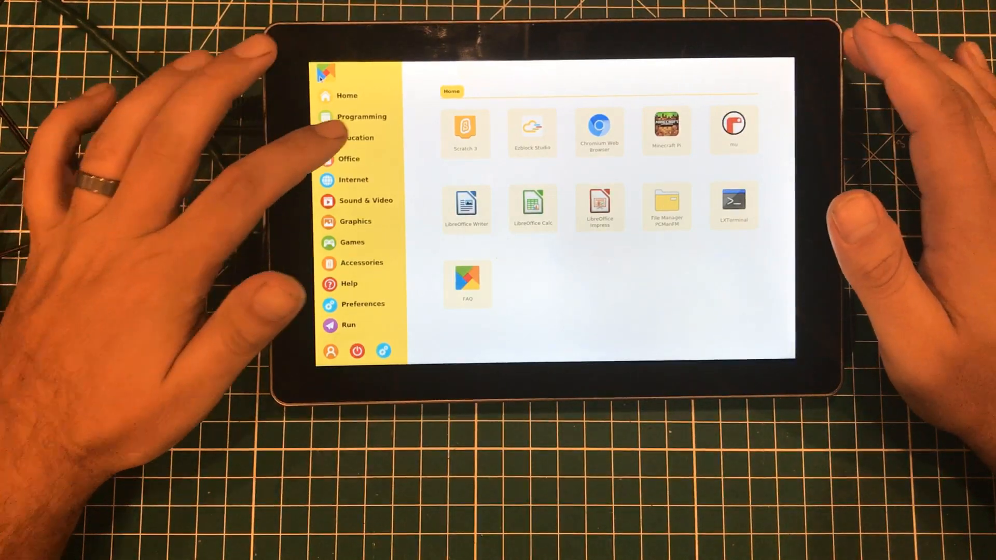
pyautogui.click(362, 116)
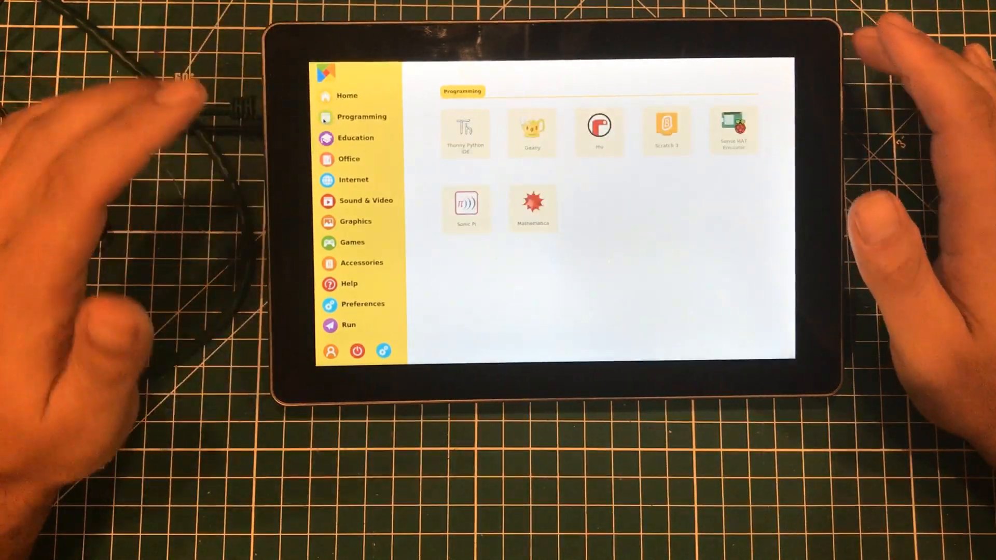